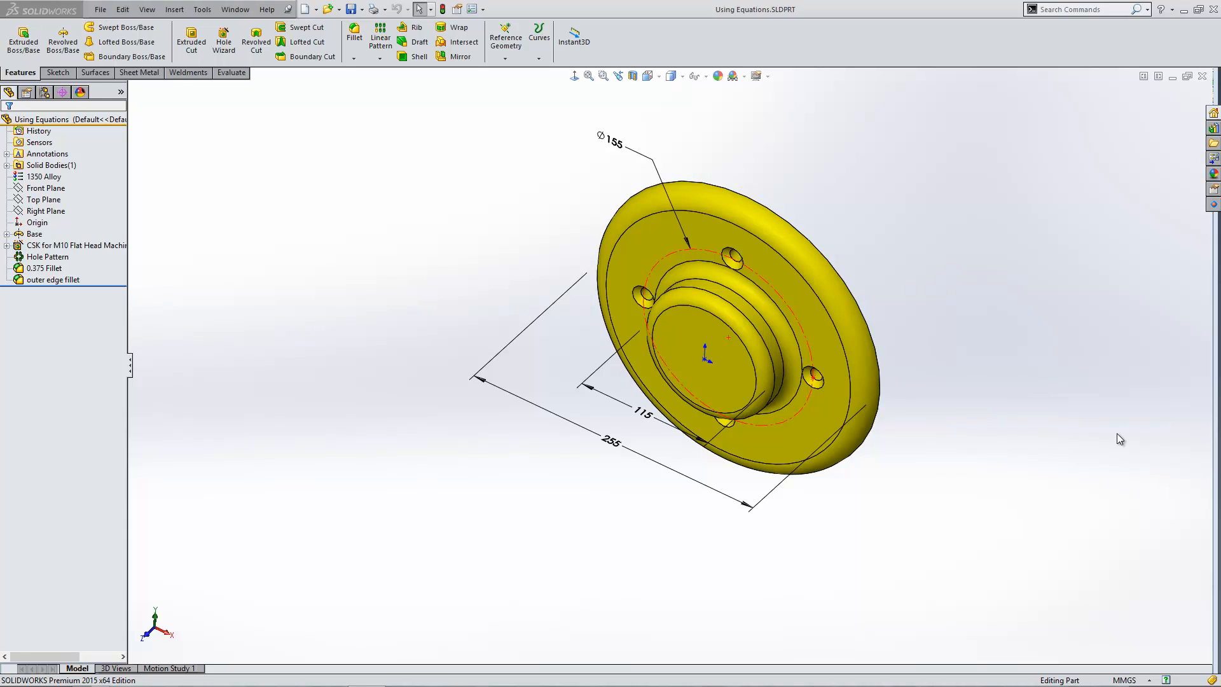
mouse_move(568, 385)
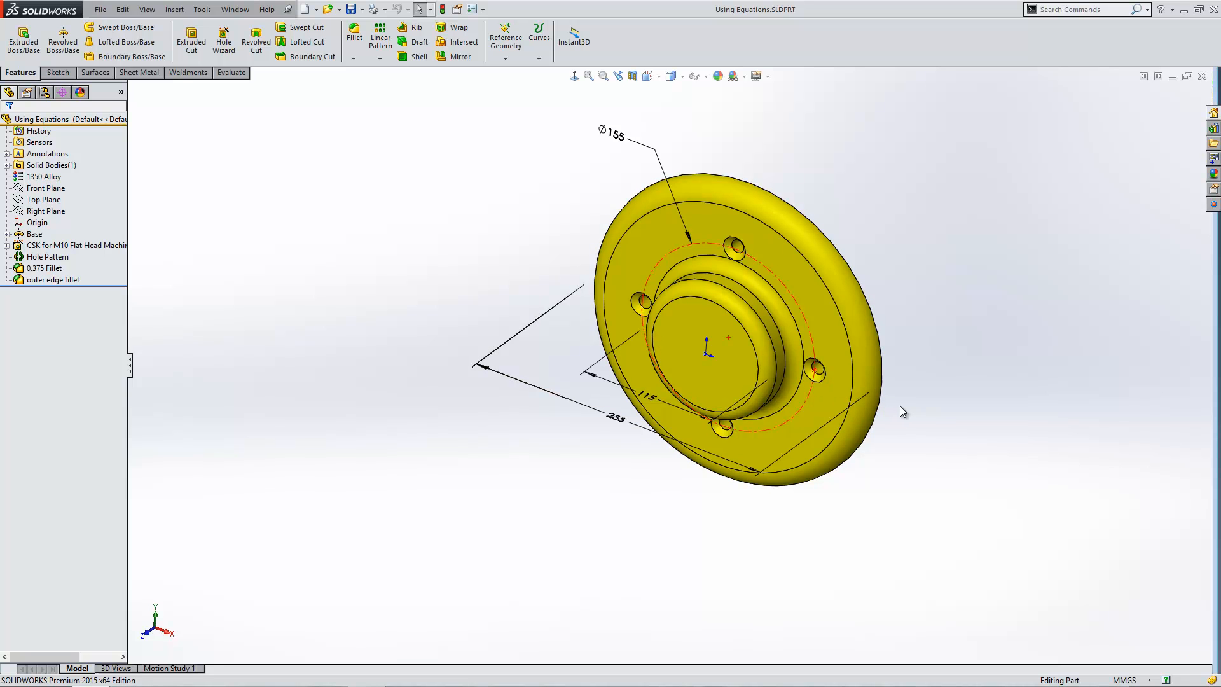
mouse_move(915, 407)
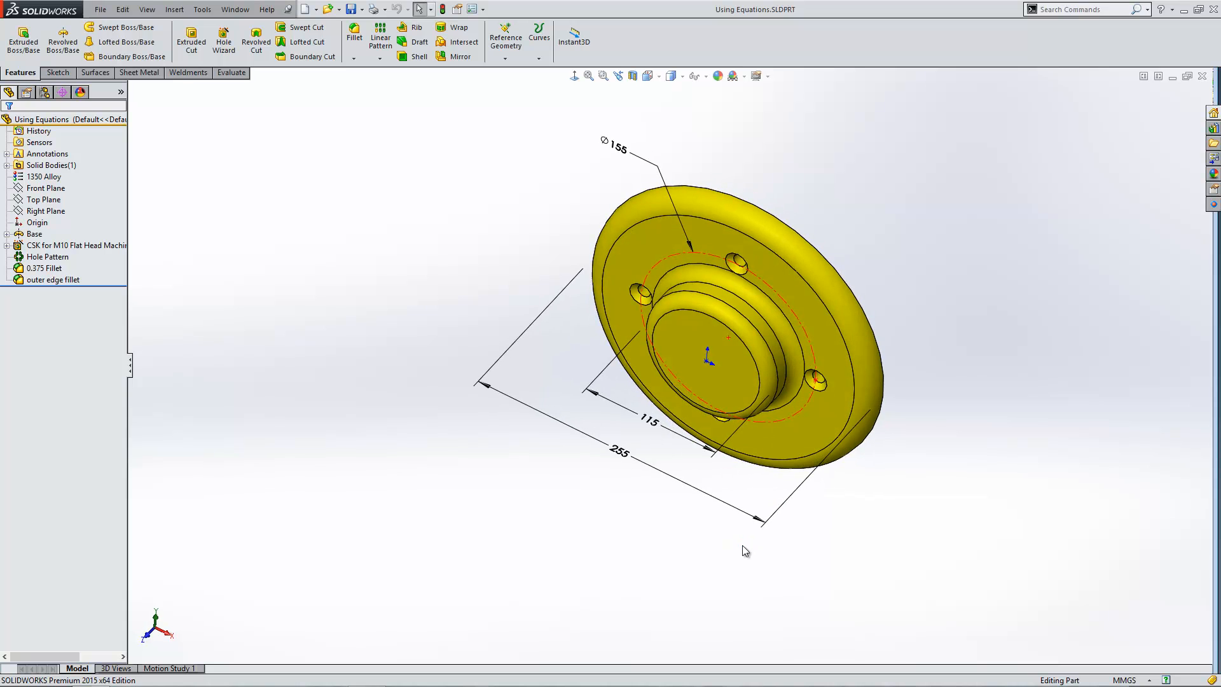
mouse_move(649, 427)
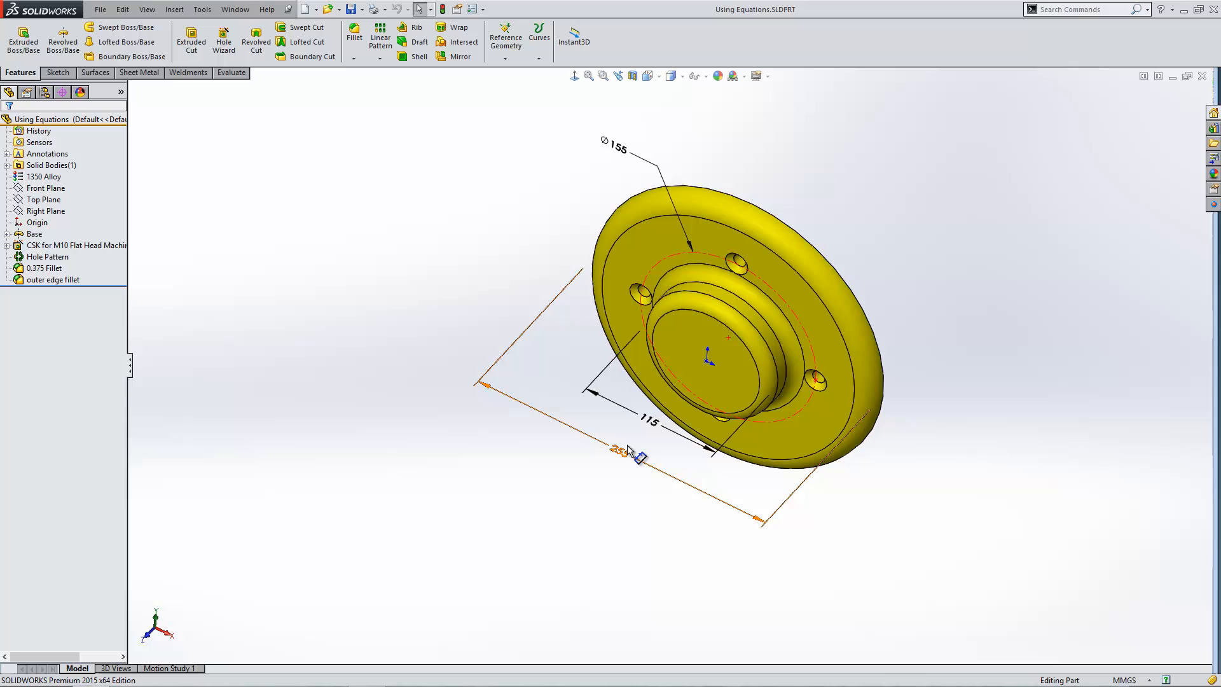
mouse_move(656, 430)
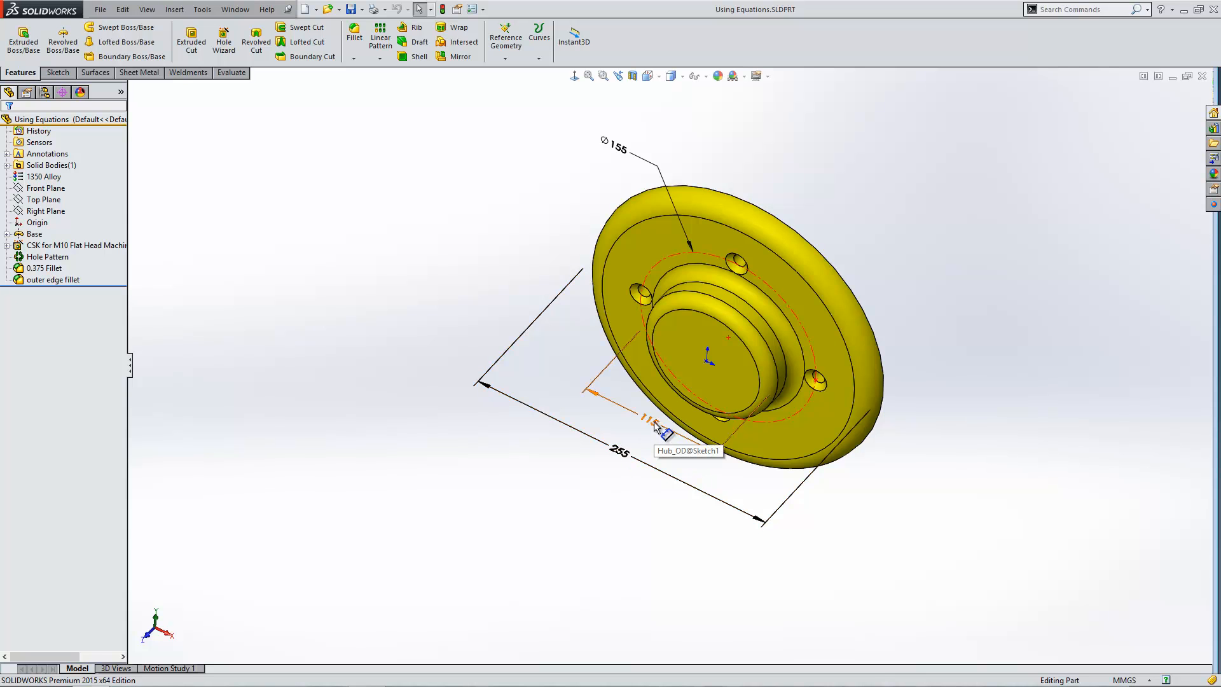
Step: Link the 115 hub diameter to a new global variable (Hub_OD)
double_click(652, 426)
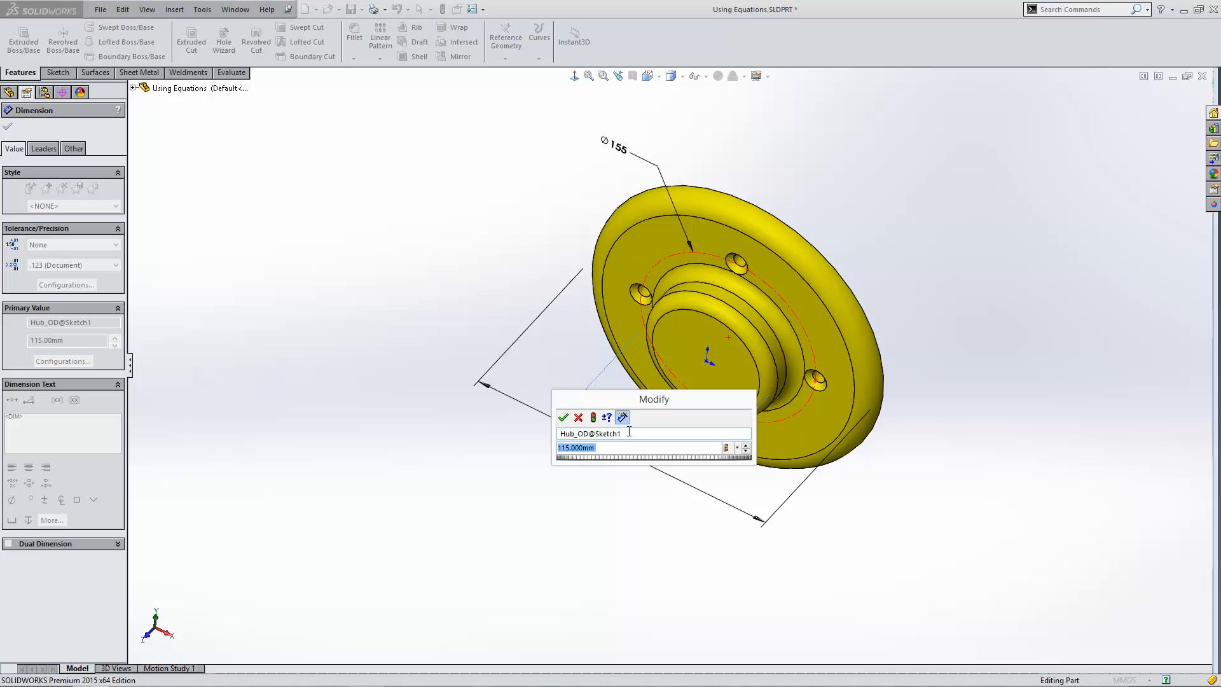
mouse_move(650, 495)
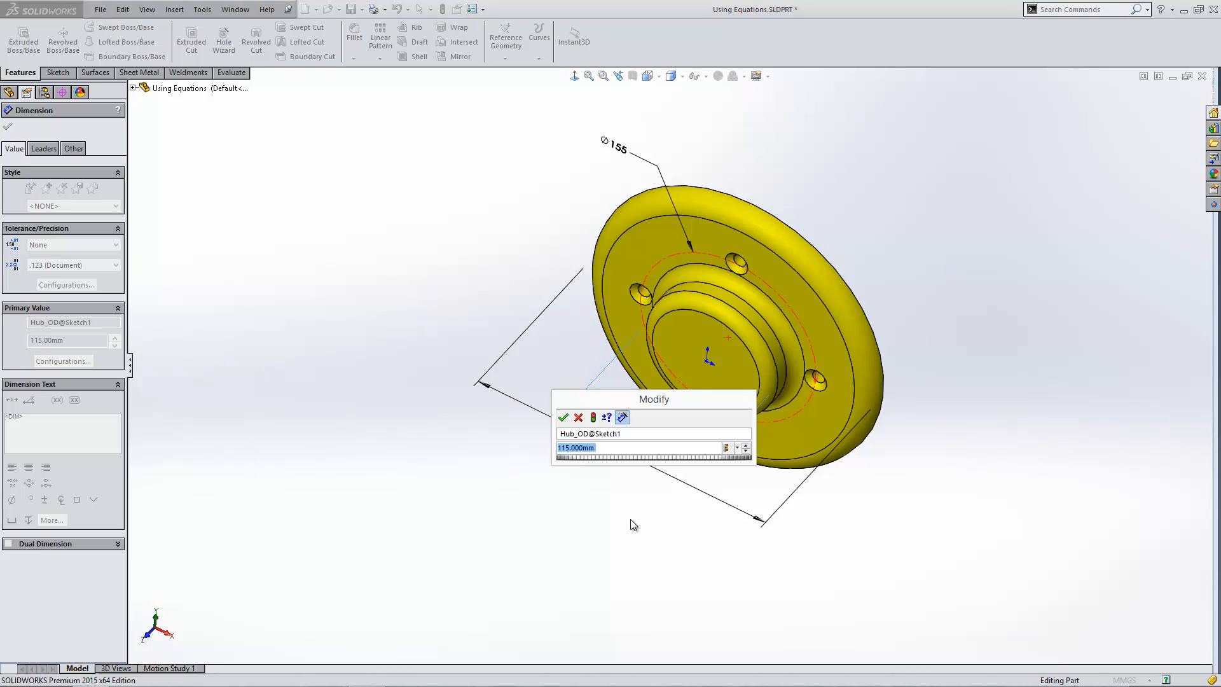
mouse_move(629, 516)
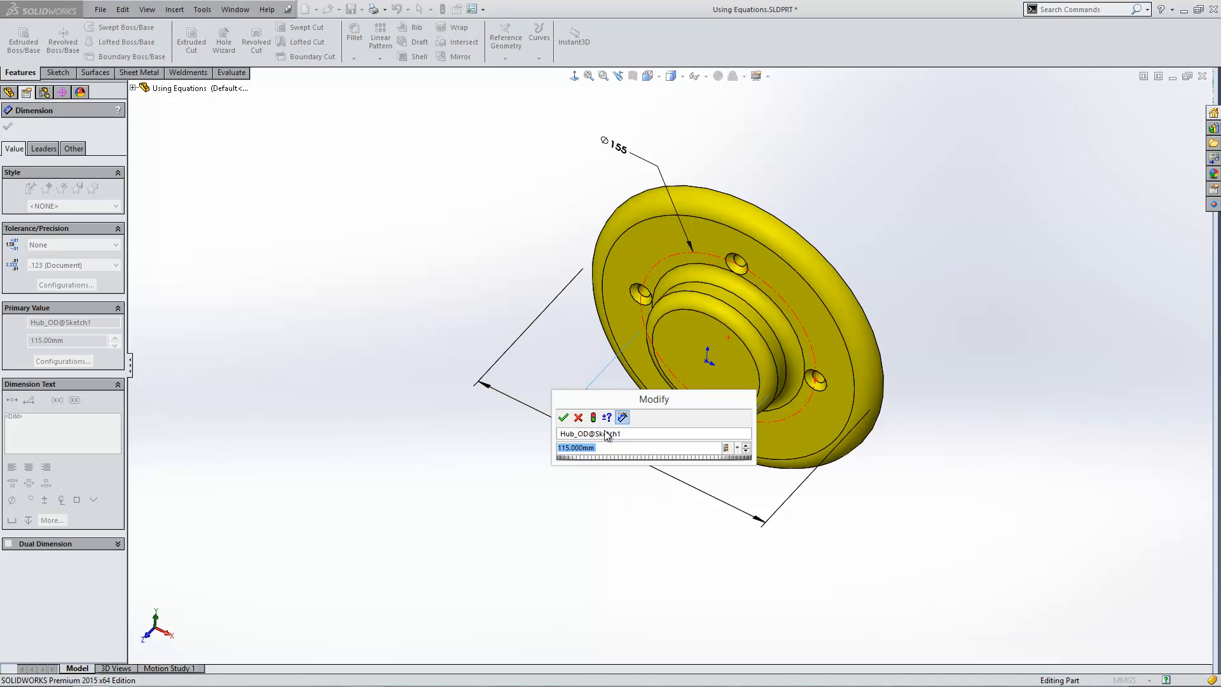
mouse_move(596, 462)
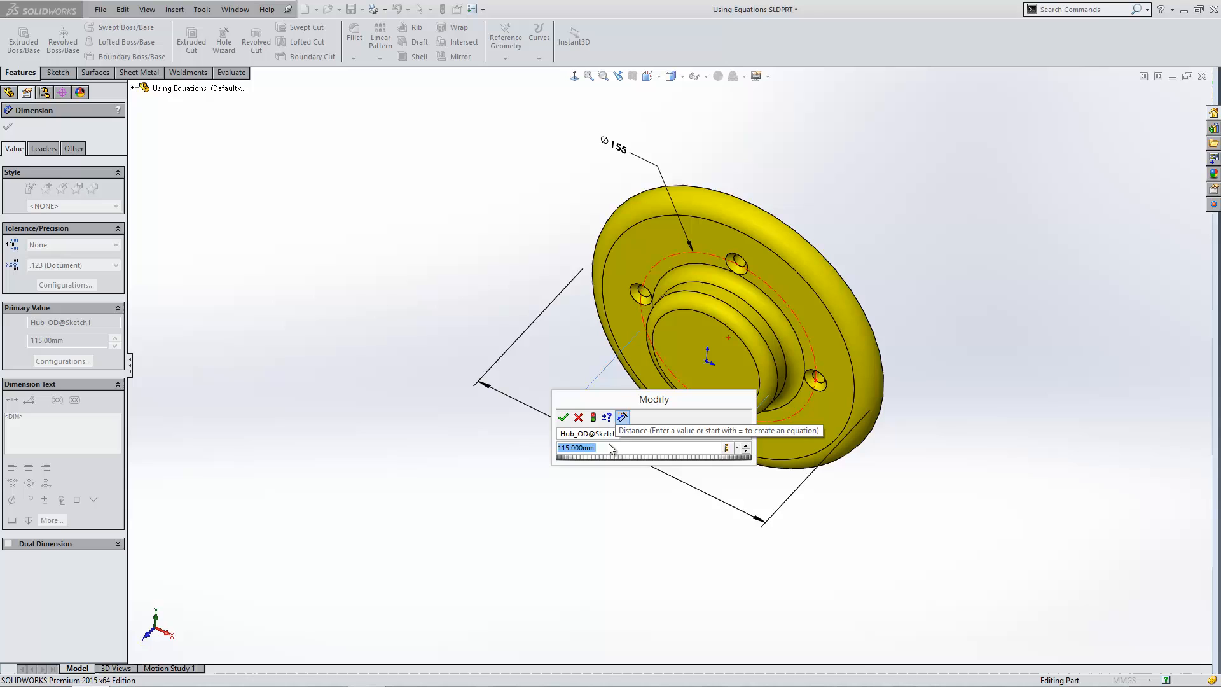
text(=)
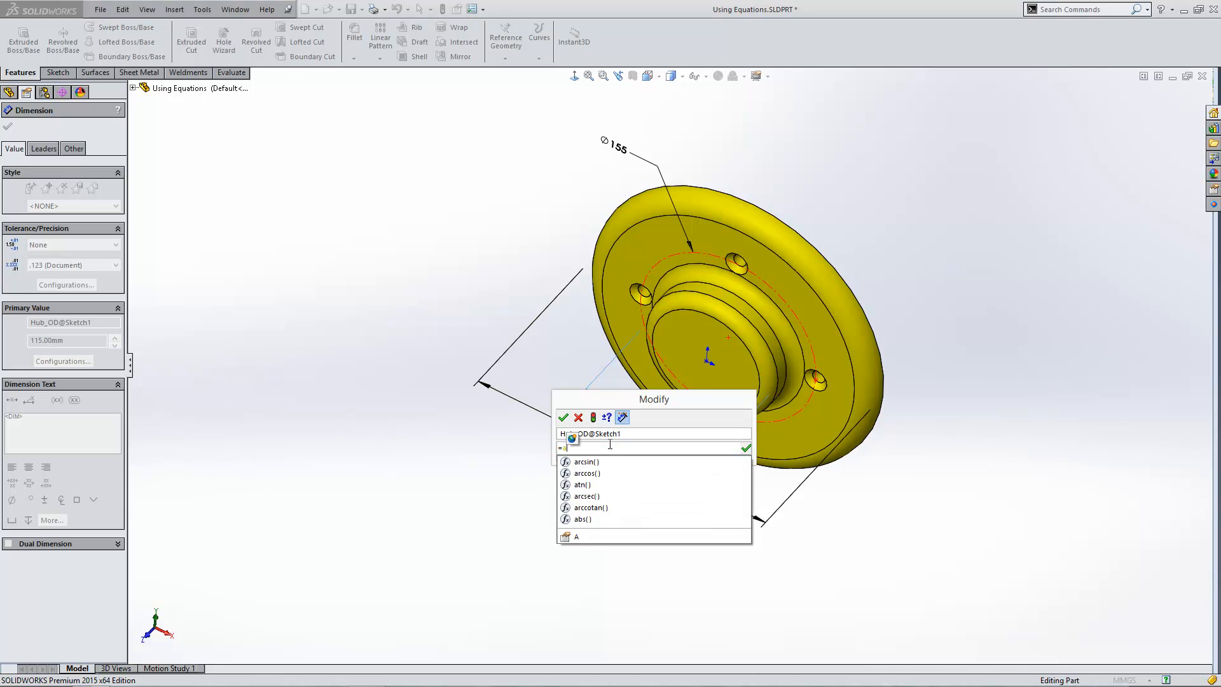
mouse_move(572, 446)
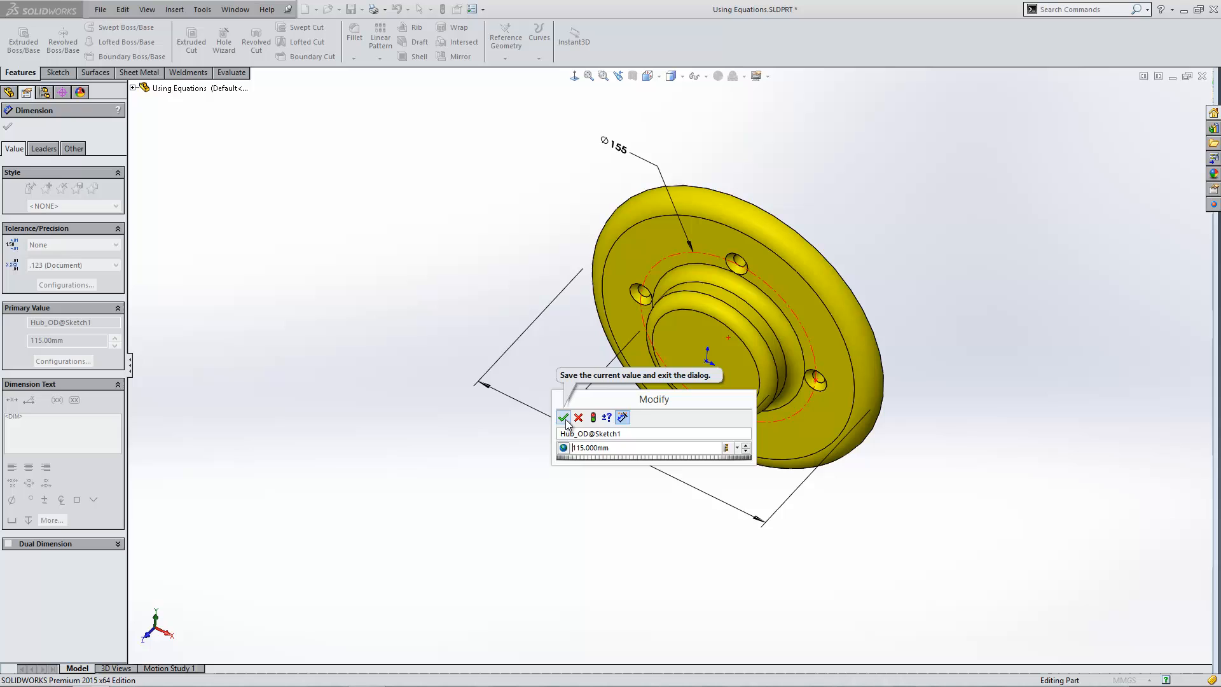
click(564, 417)
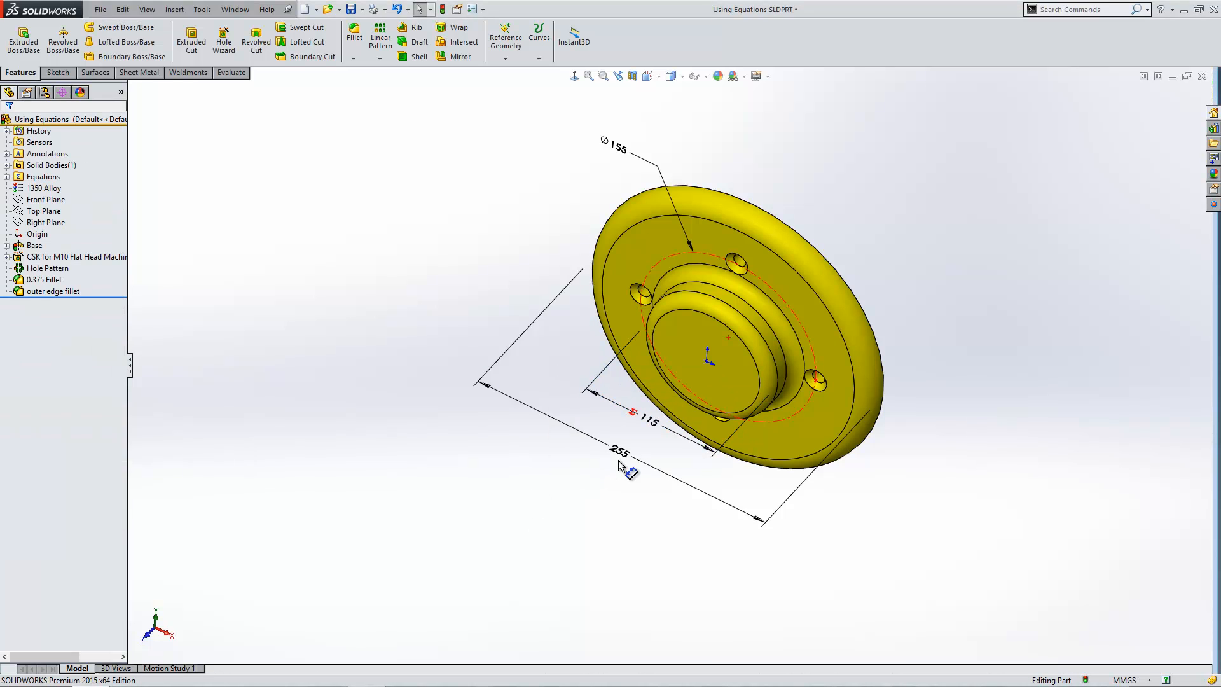
Step: Turn the 255 flange diameter into global variable Flange_OD and recheck its link
double_click(621, 450)
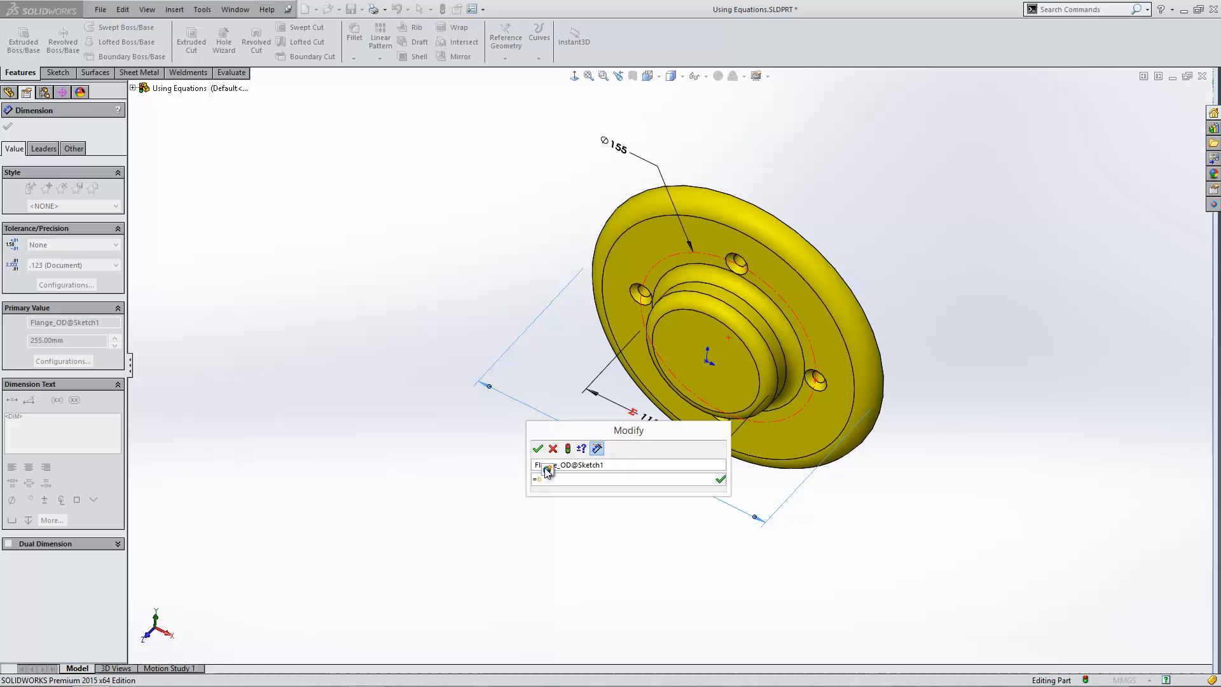
click(537, 448)
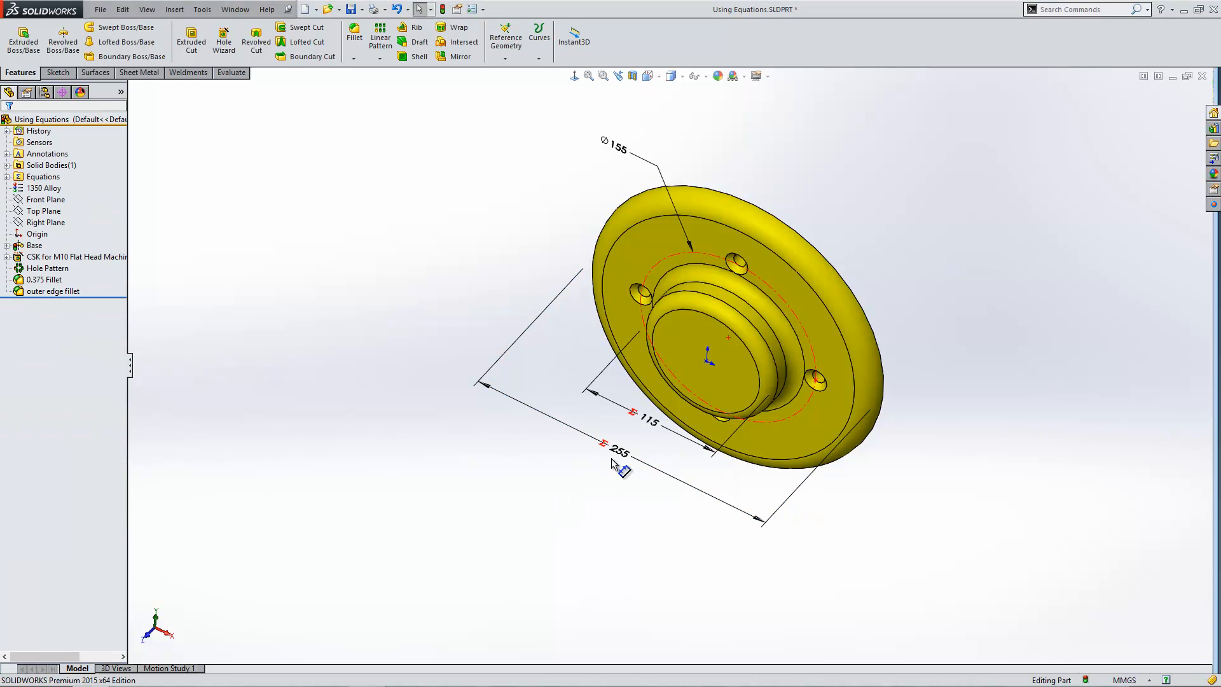
double_click(619, 451)
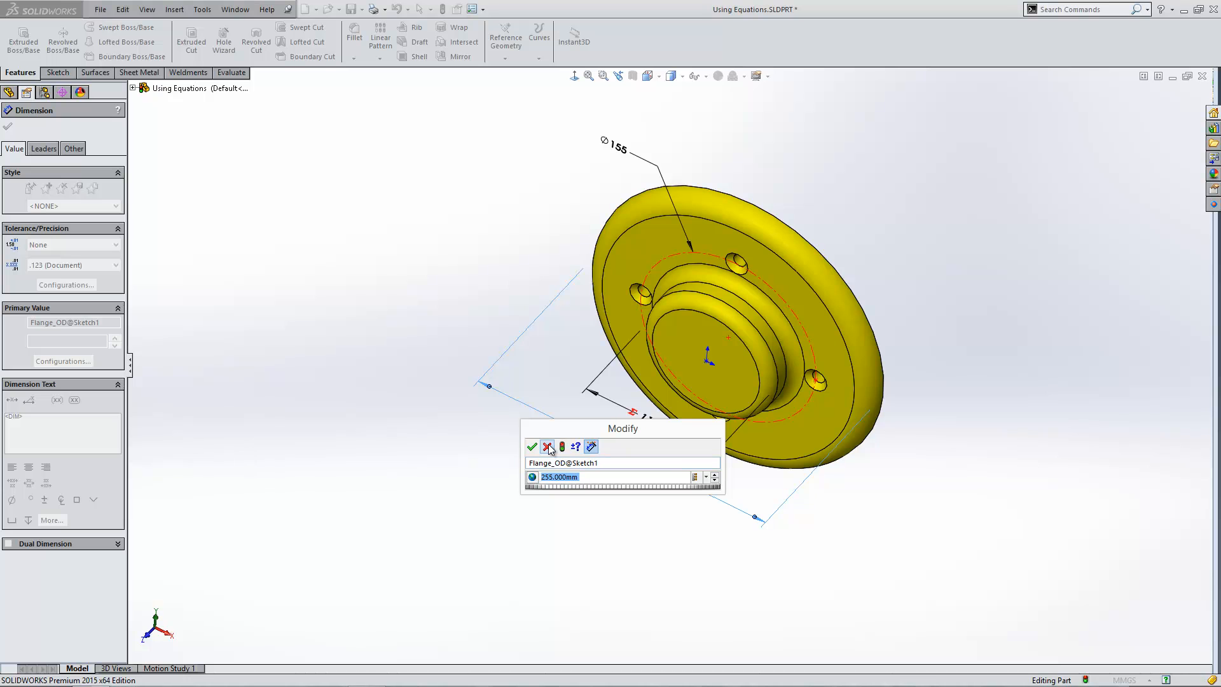
click(533, 447)
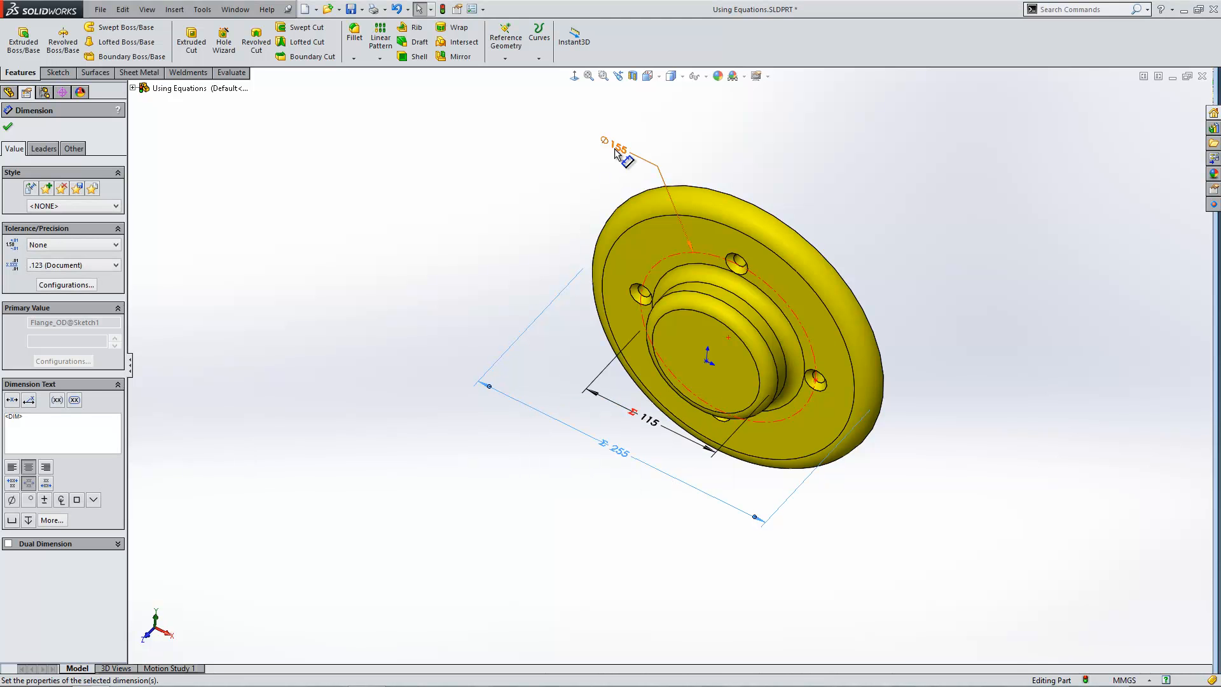
Step: Set the Ø155 bolt-circle diameter to the equation ("a"+"b")/2, giving 185 mm
double_click(617, 149)
text(=("a"-"b)
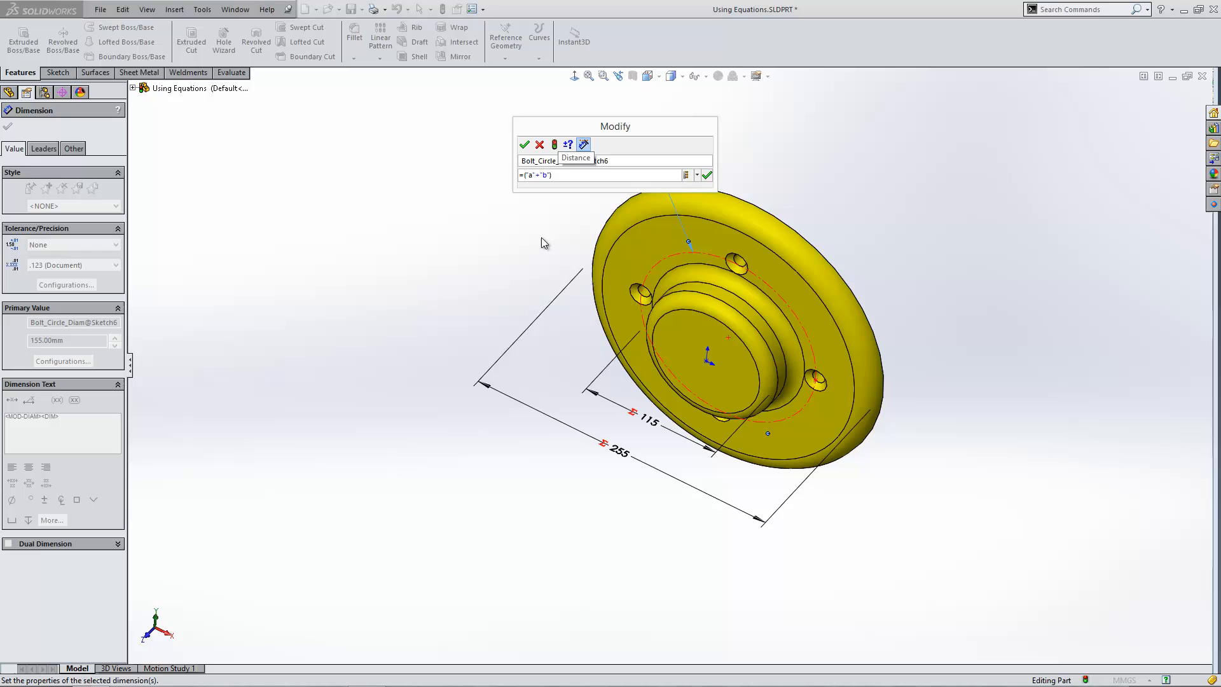
text(/2)
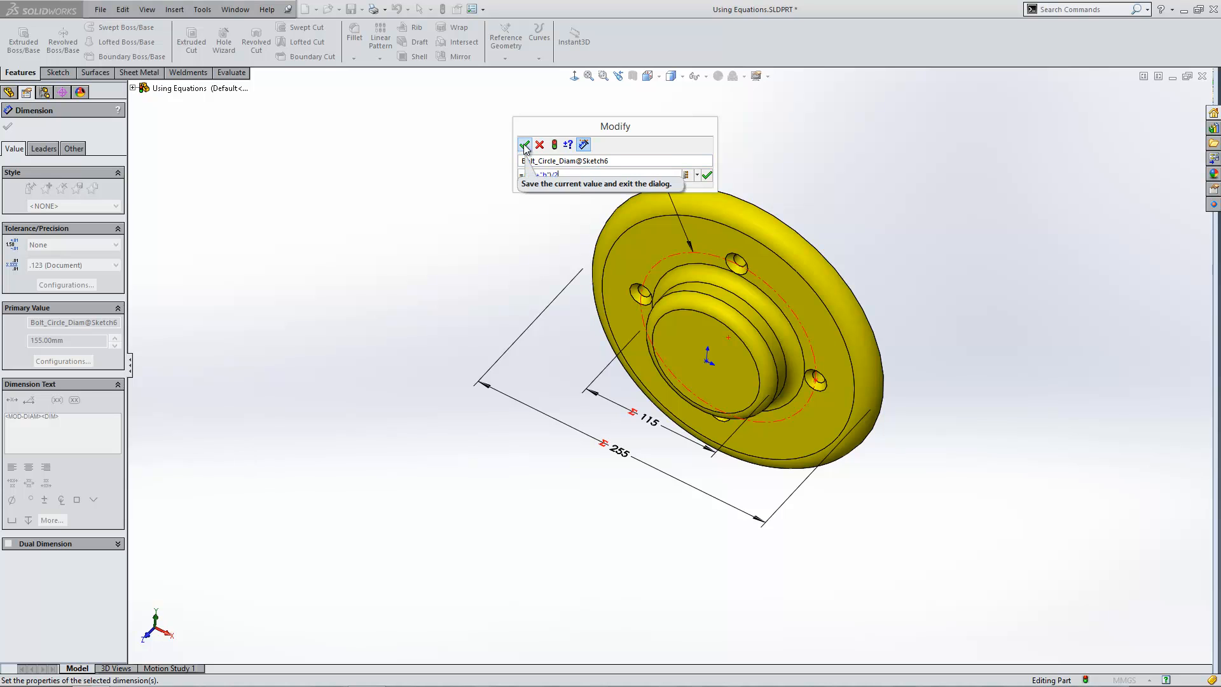
click(524, 145)
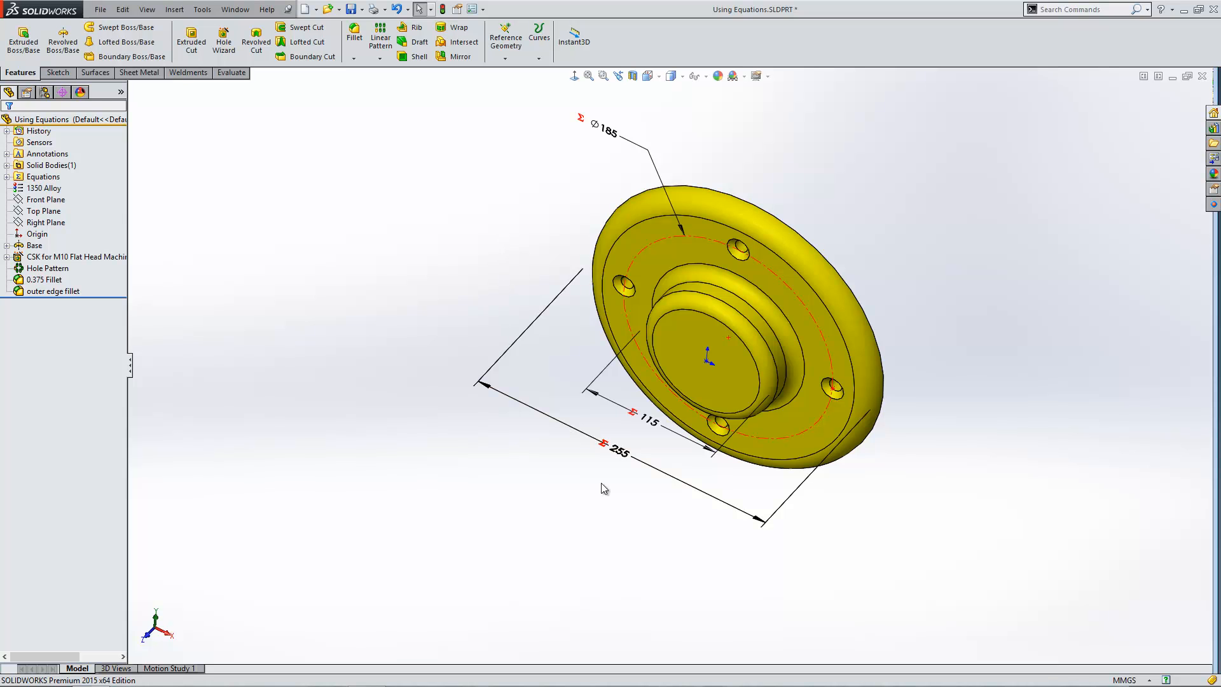
Step: Change the 255 flange diameter to 500 mm
double_click(618, 450)
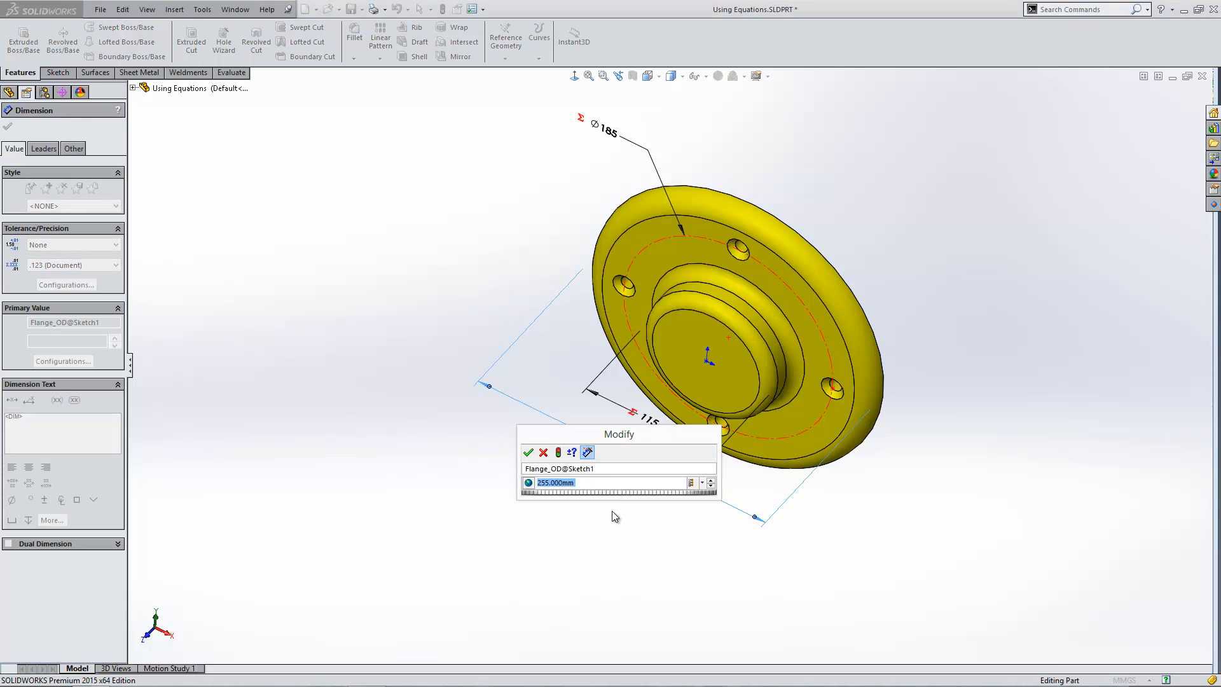
text(500)
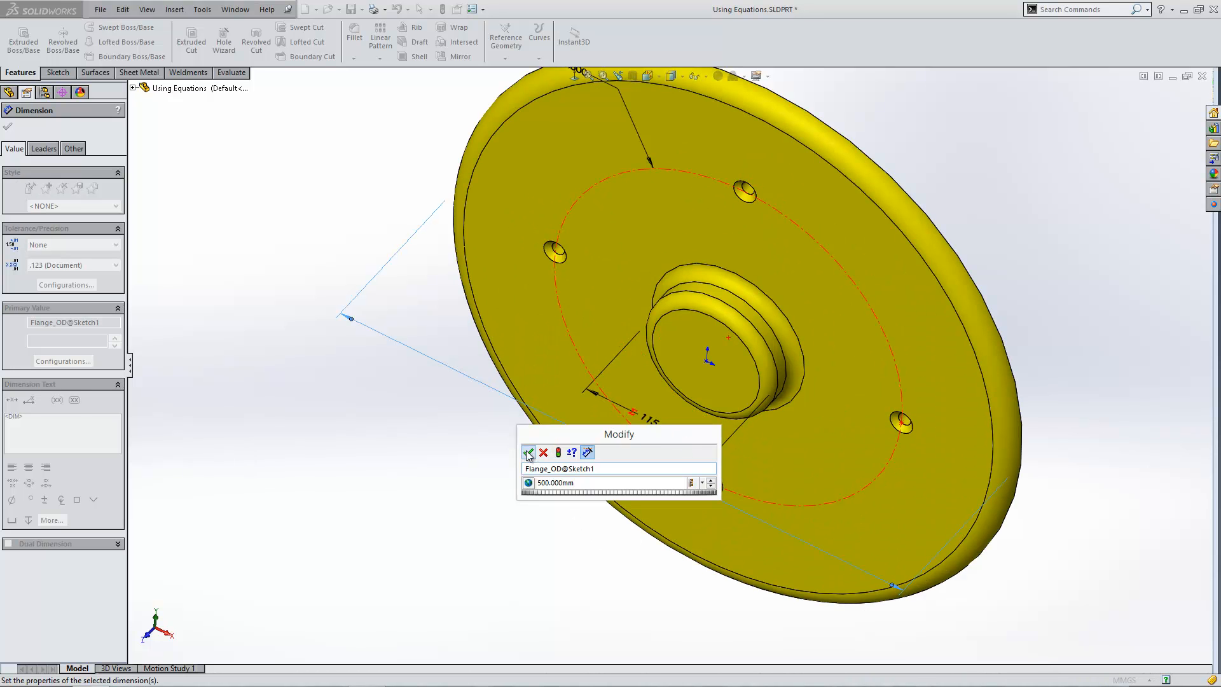
click(528, 452)
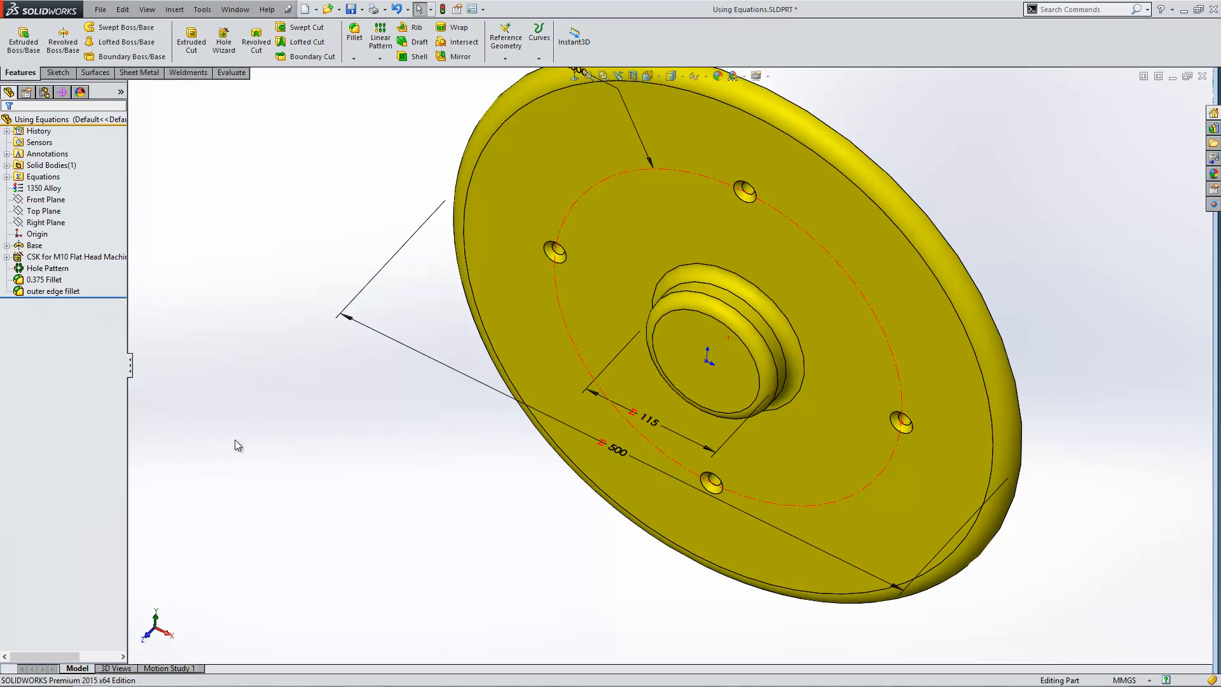
click(43, 177)
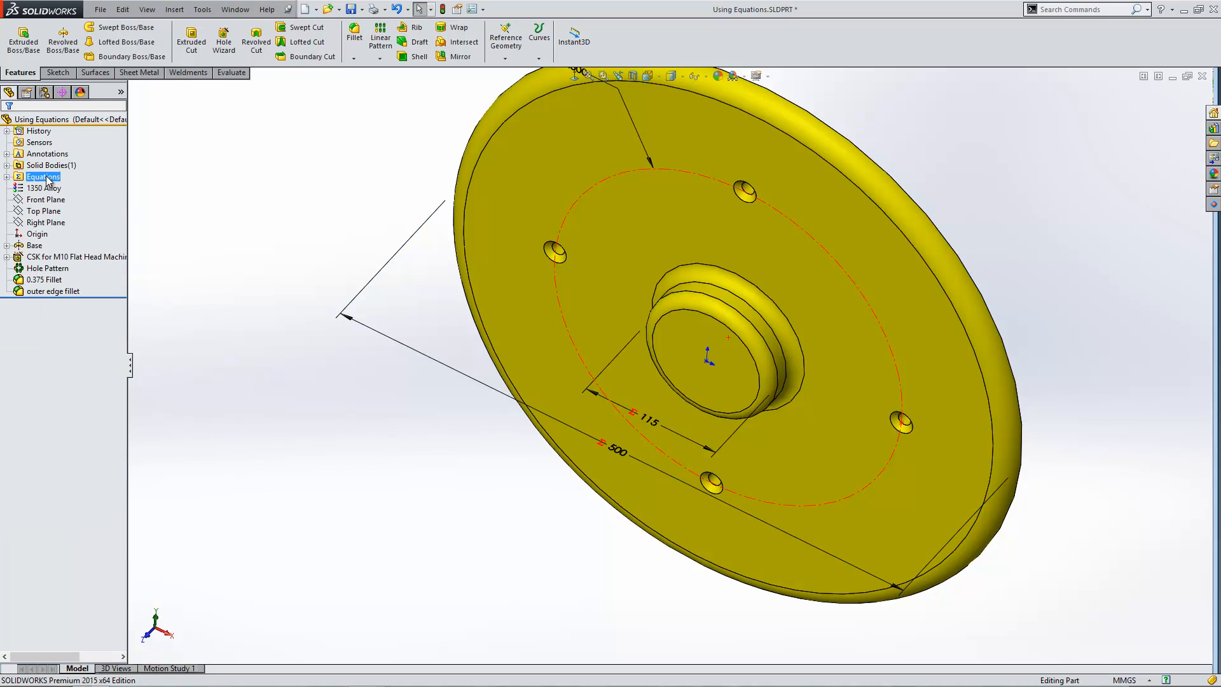
right_click(42, 176)
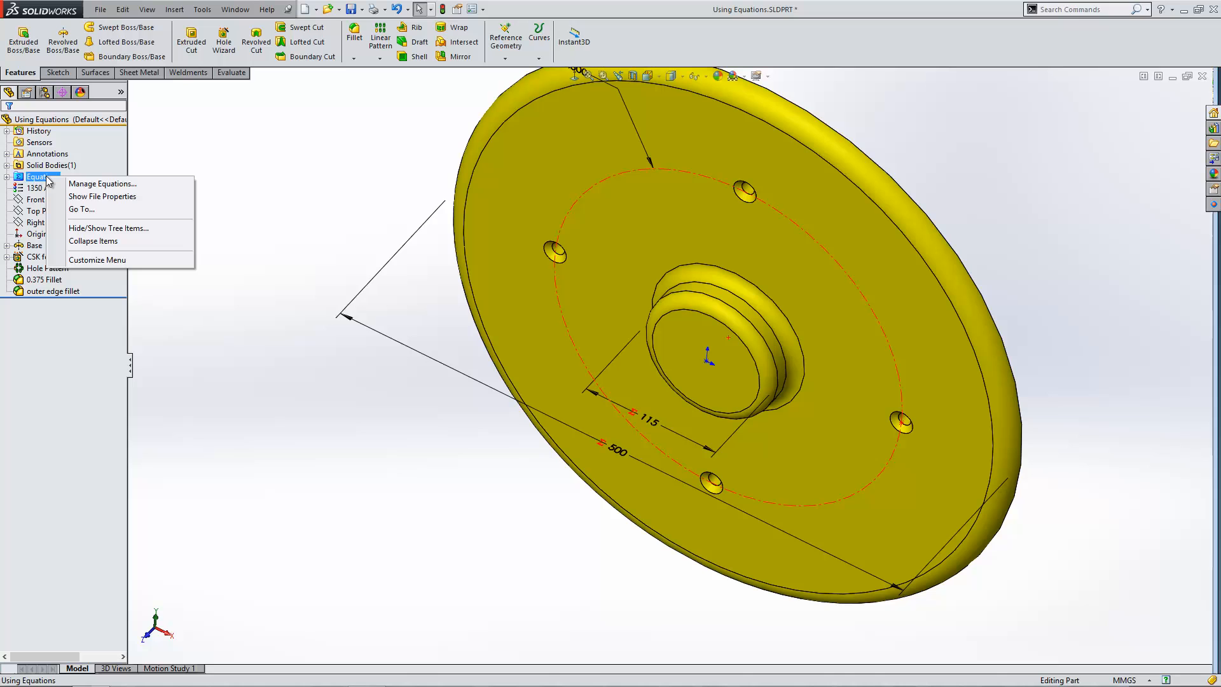
mouse_move(102, 183)
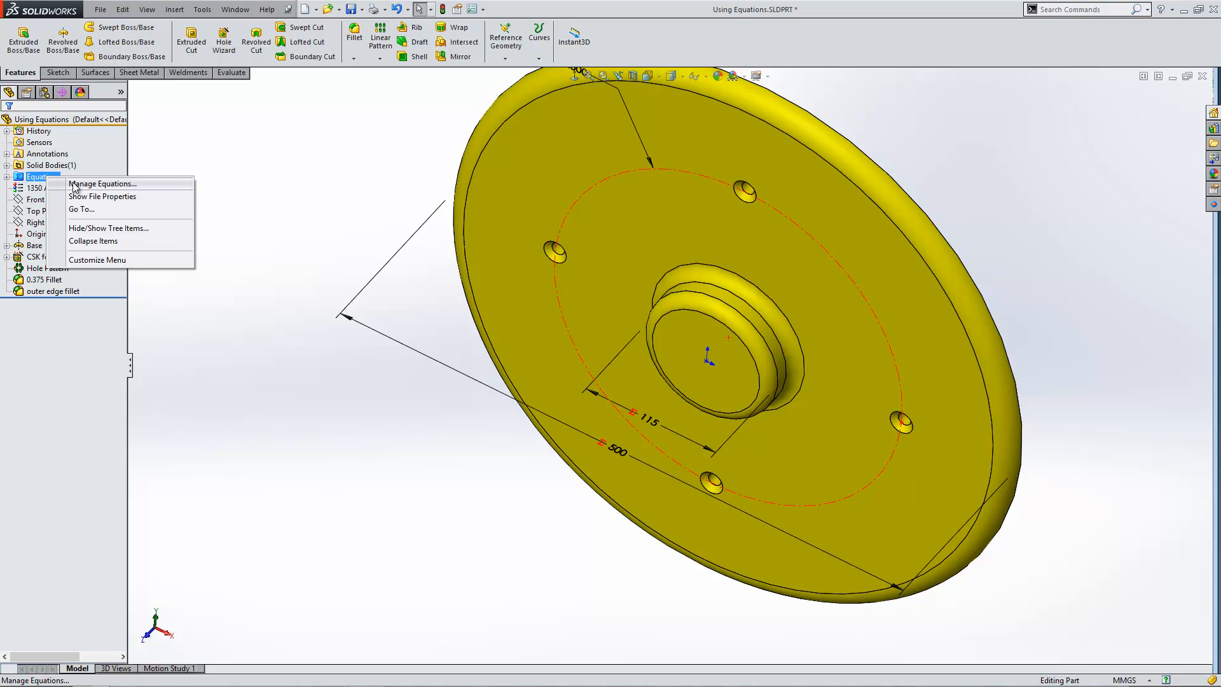
click(102, 184)
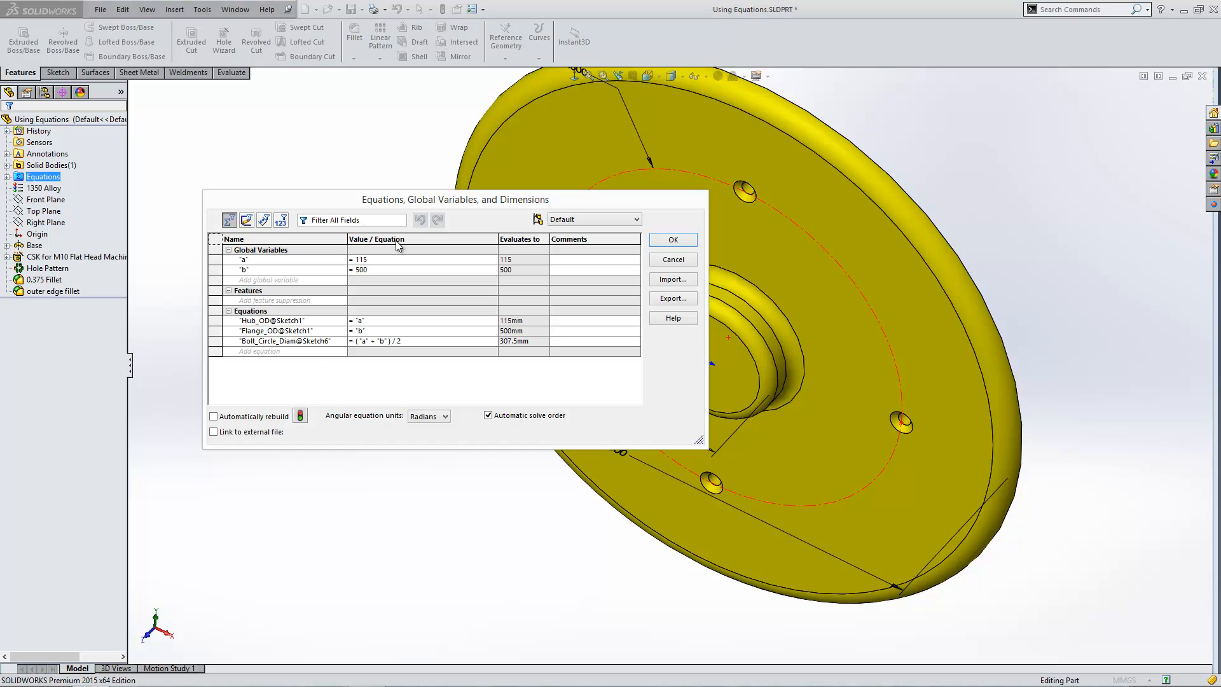
mouse_move(247, 287)
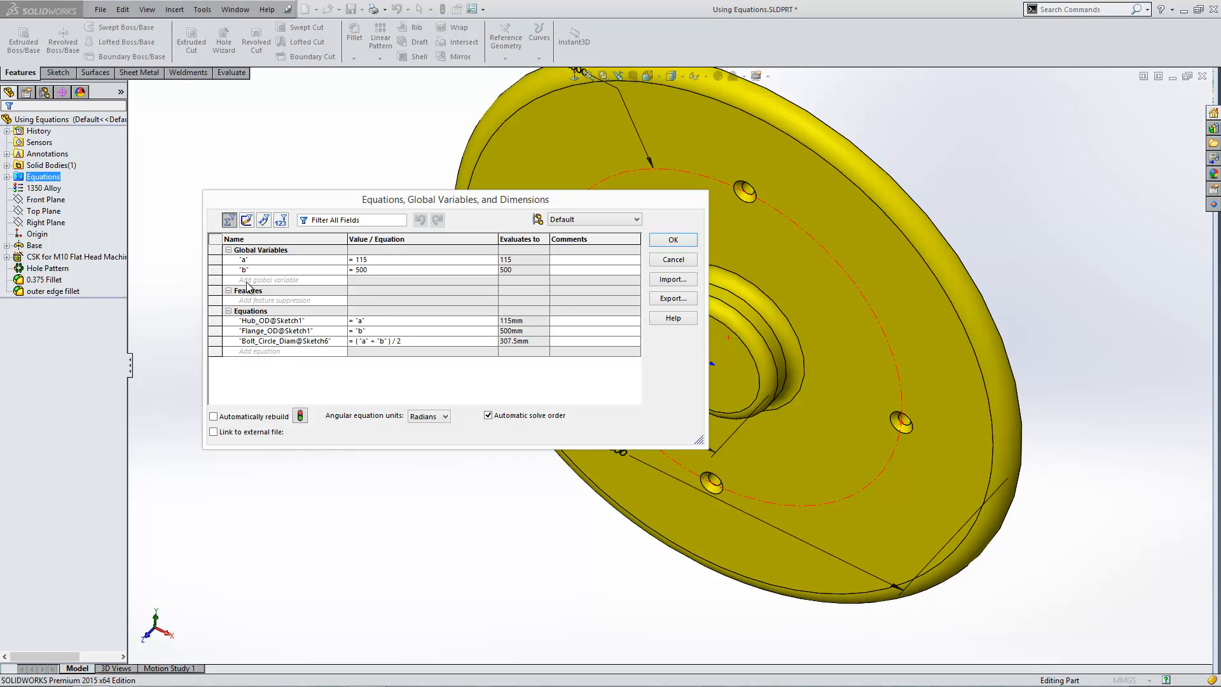
mouse_move(385, 318)
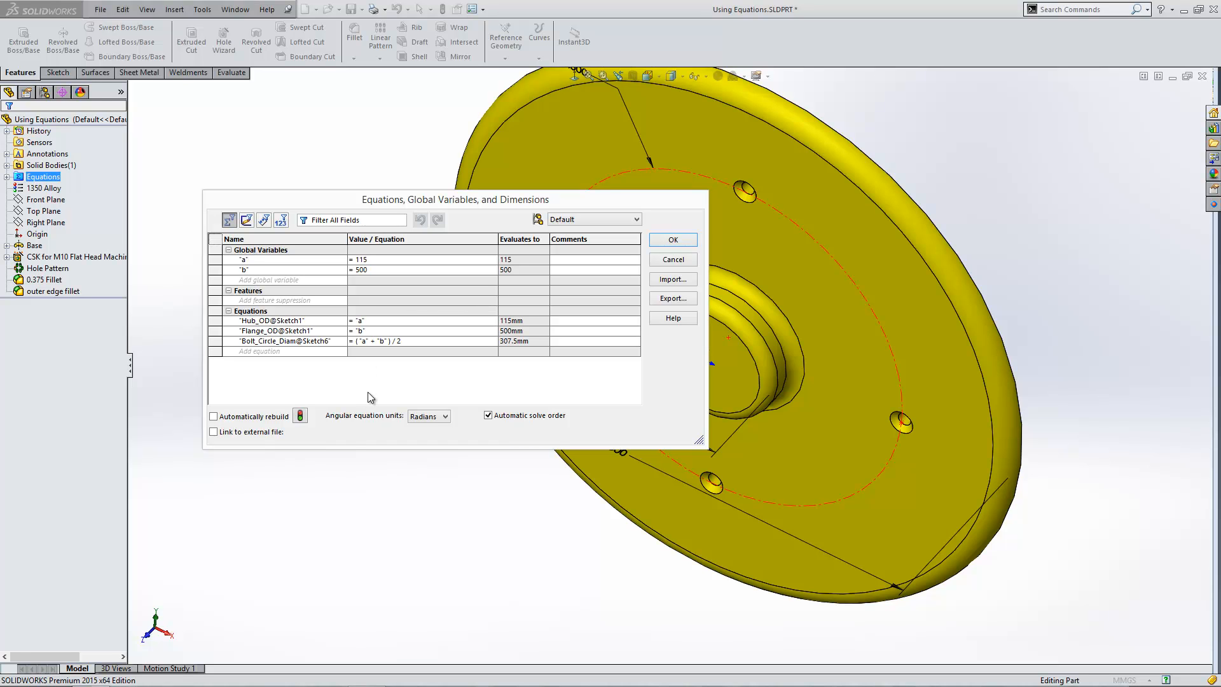
mouse_move(420, 380)
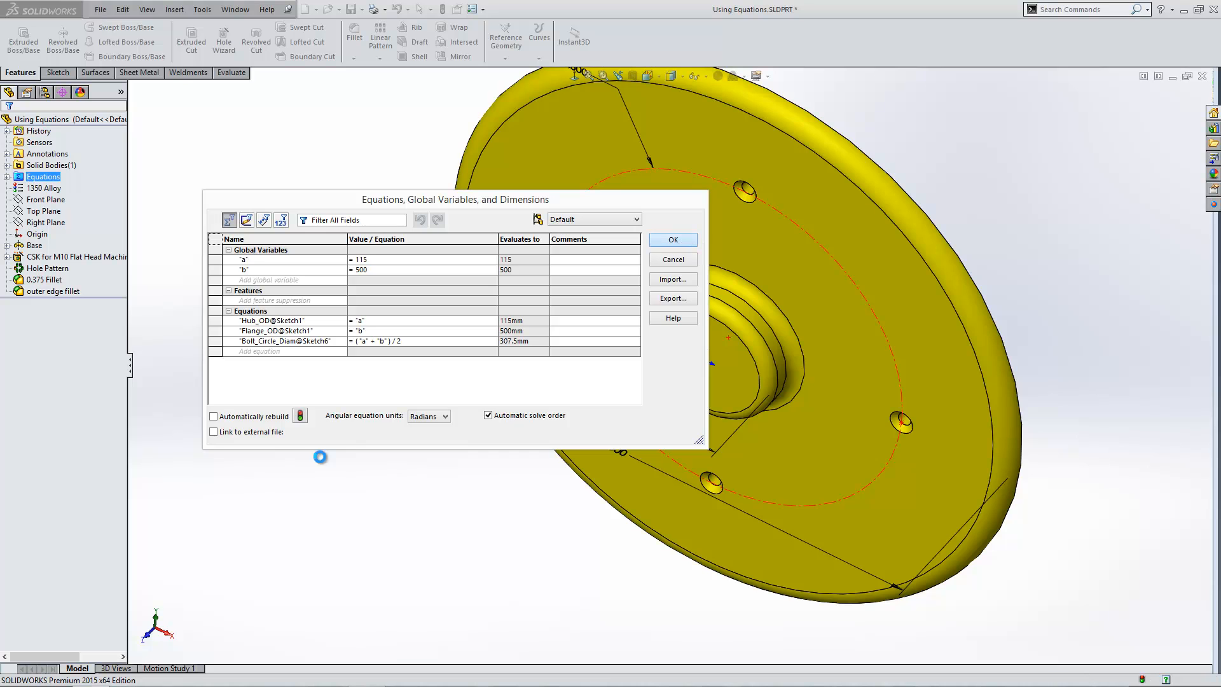
click(671, 239)
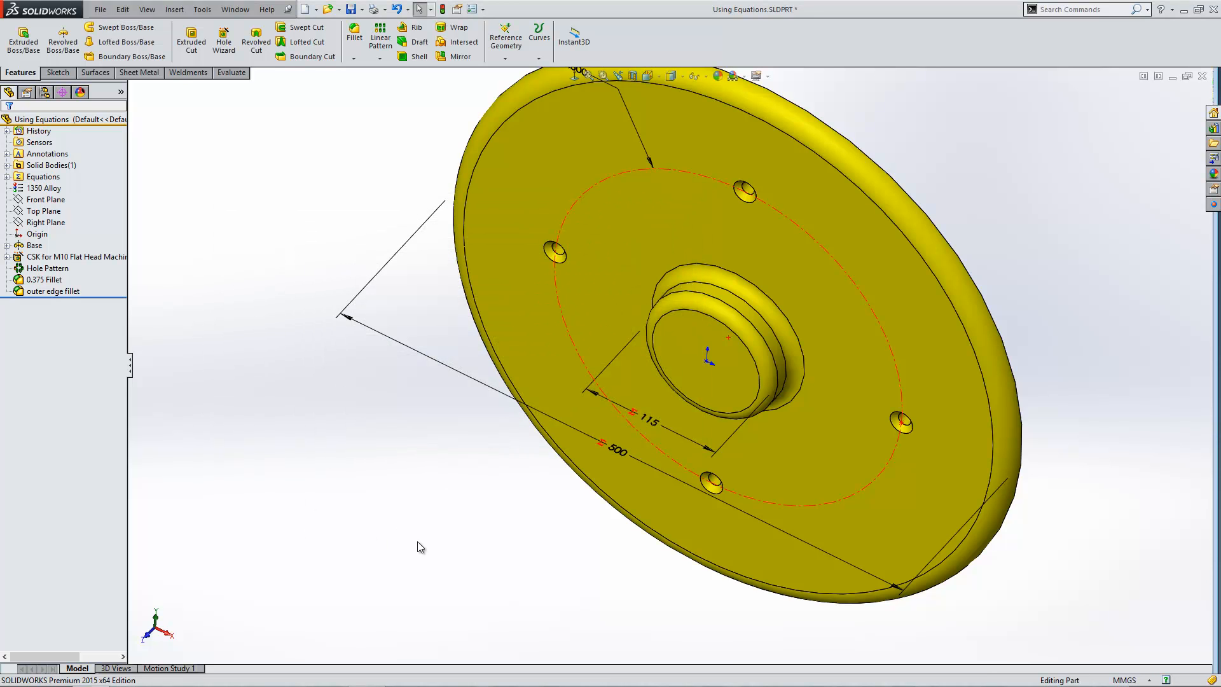